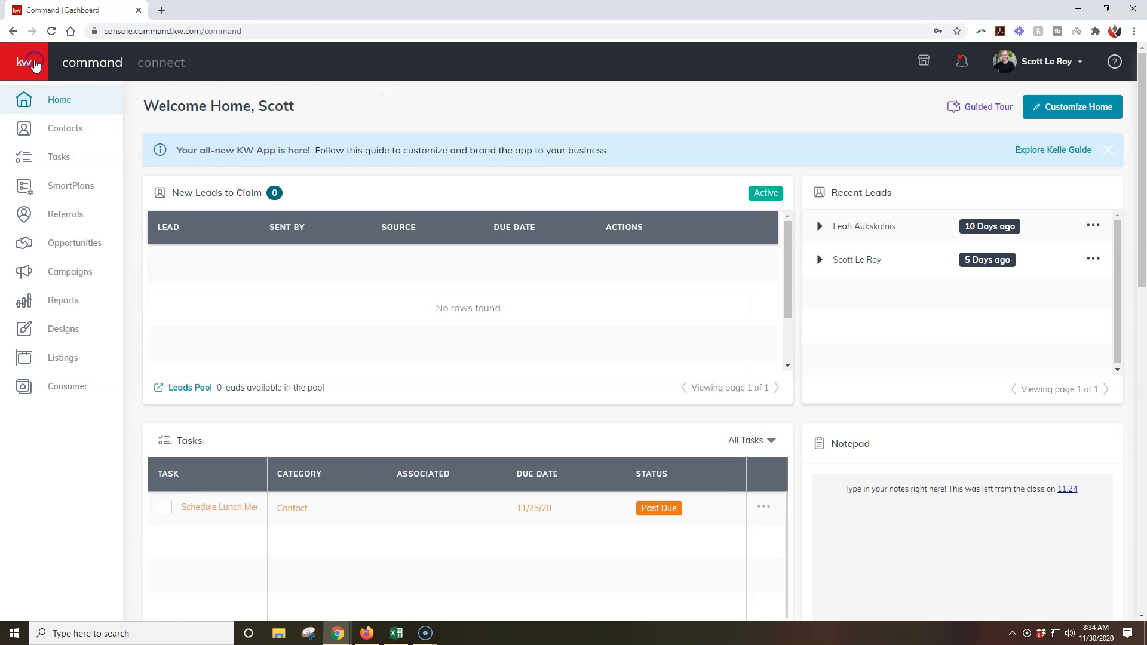
{"action": "mouse_move", "coordinate": [54, 180]}
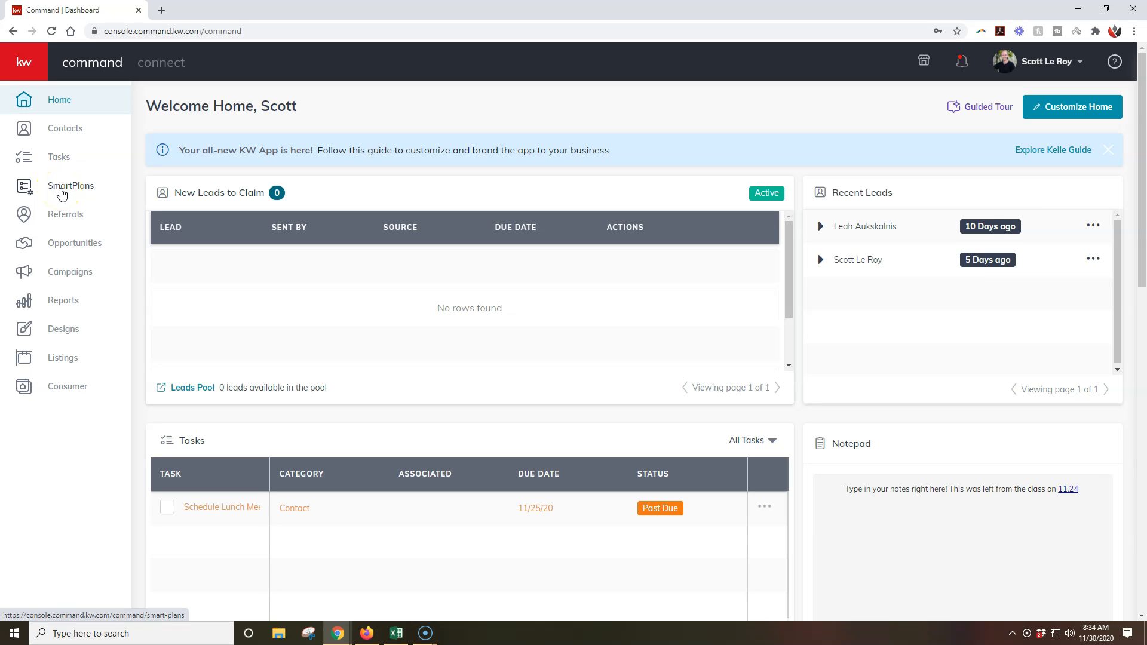
Step: Open SmartPlans from the left sidebar to list the 13 people plans
{"action": "left_click", "coordinate": [70, 185]}
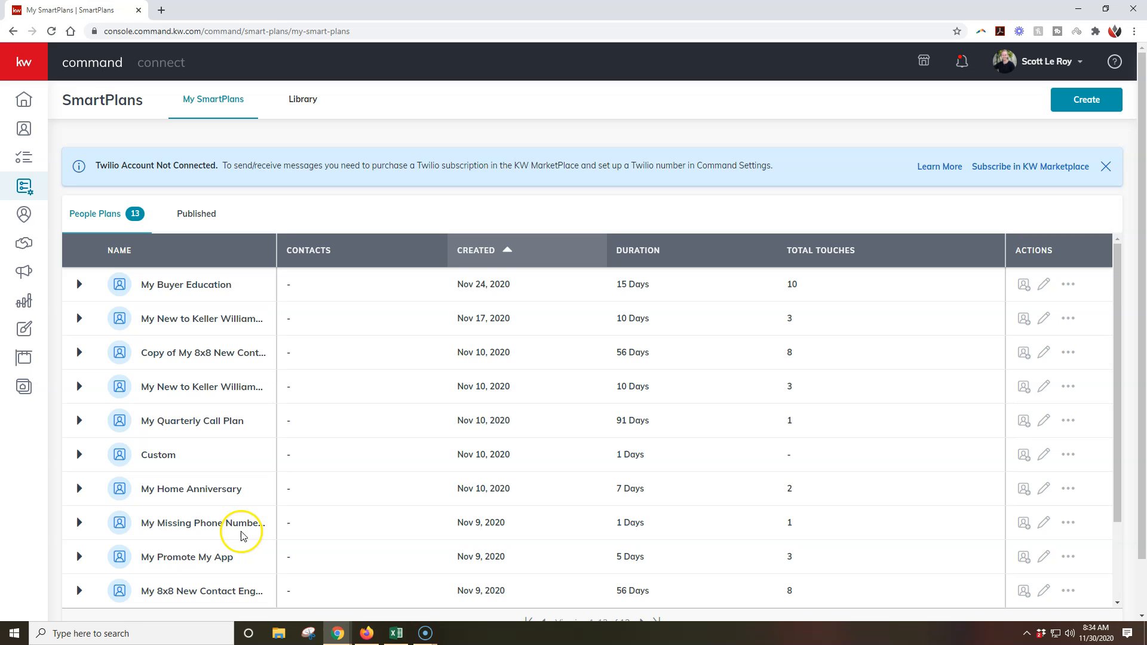
{"action": "mouse_move", "coordinate": [247, 431]}
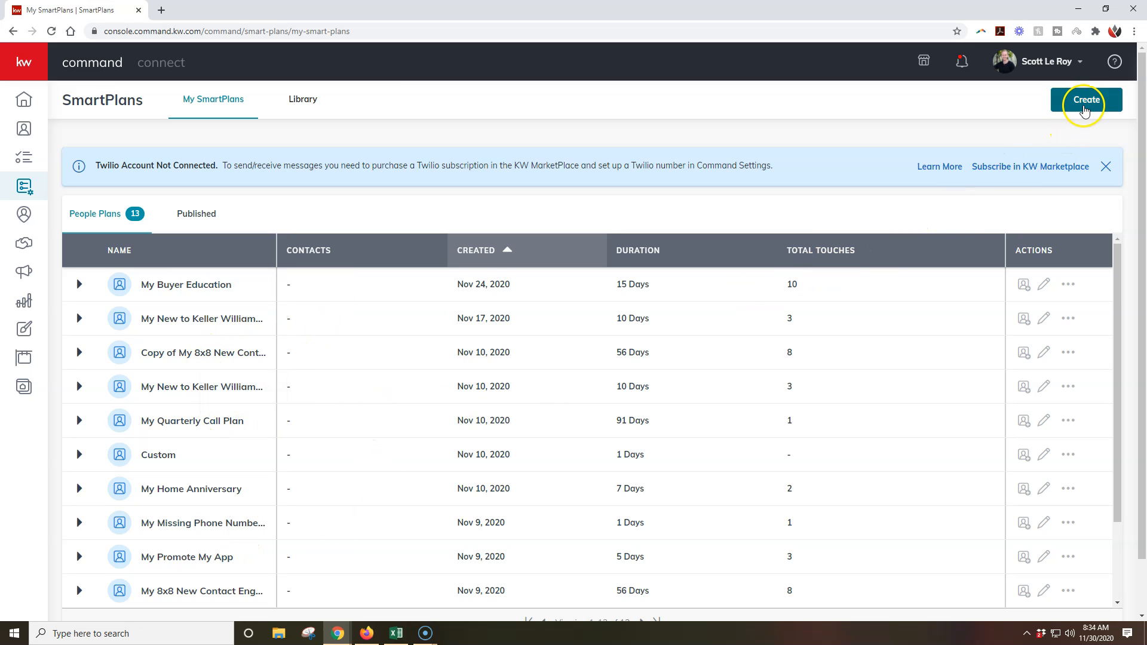
{"action": "mouse_move", "coordinate": [302, 109]}
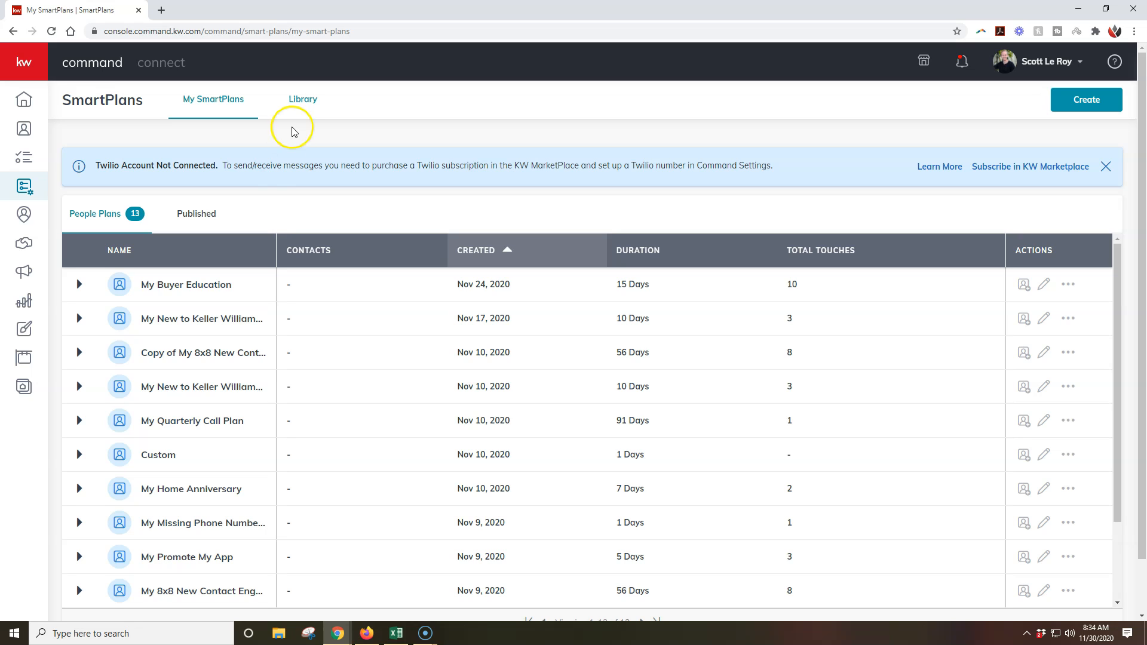
{"action": "mouse_move", "coordinate": [187, 448]}
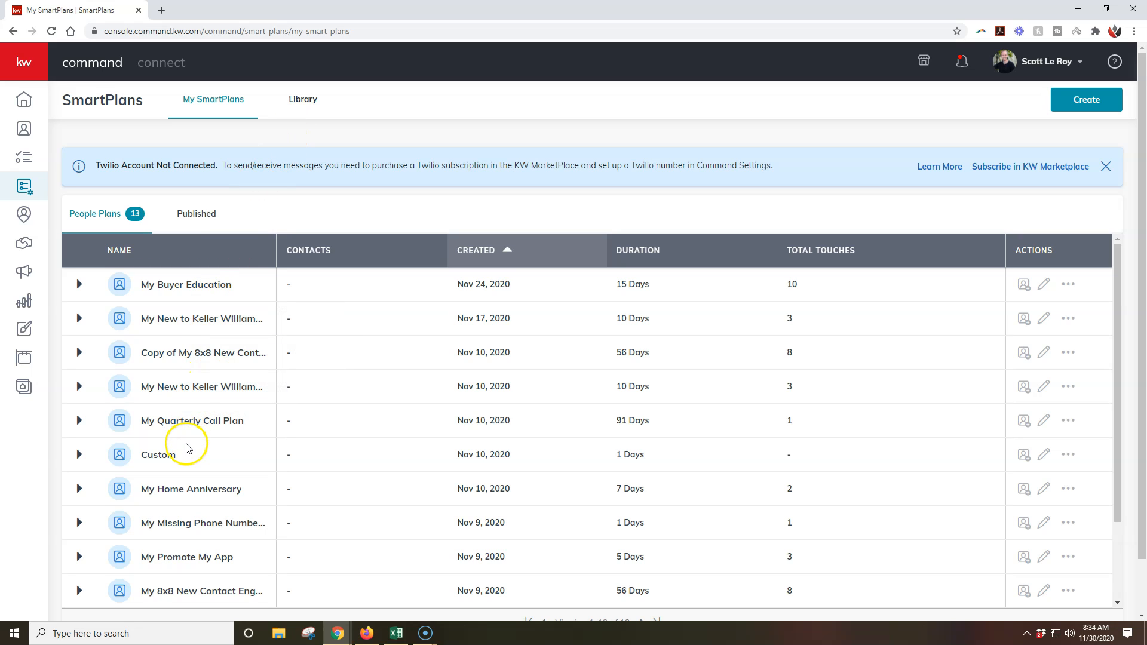
{"action": "mouse_move", "coordinate": [475, 424]}
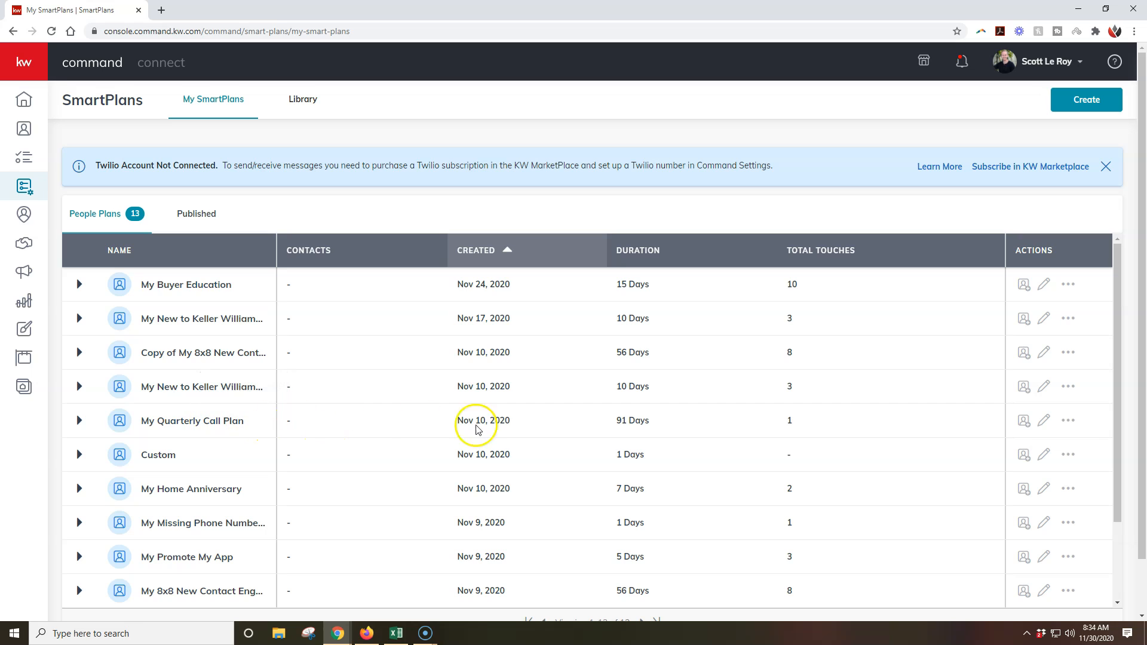
{"action": "mouse_move", "coordinate": [1023, 421]}
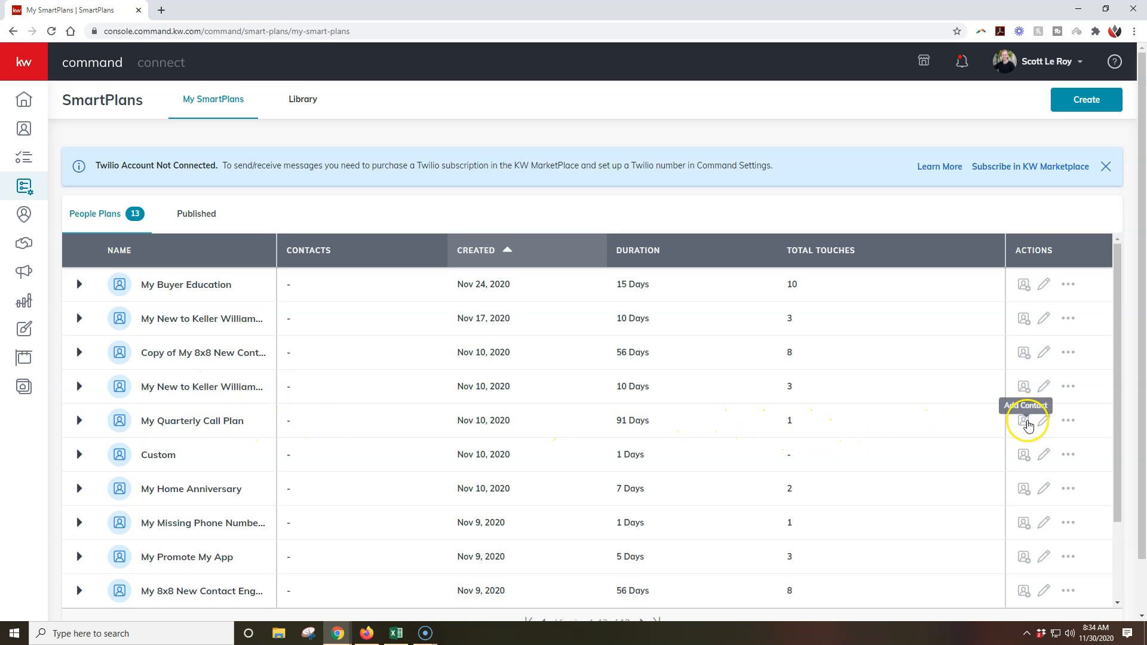
{"action": "mouse_move", "coordinate": [1043, 423]}
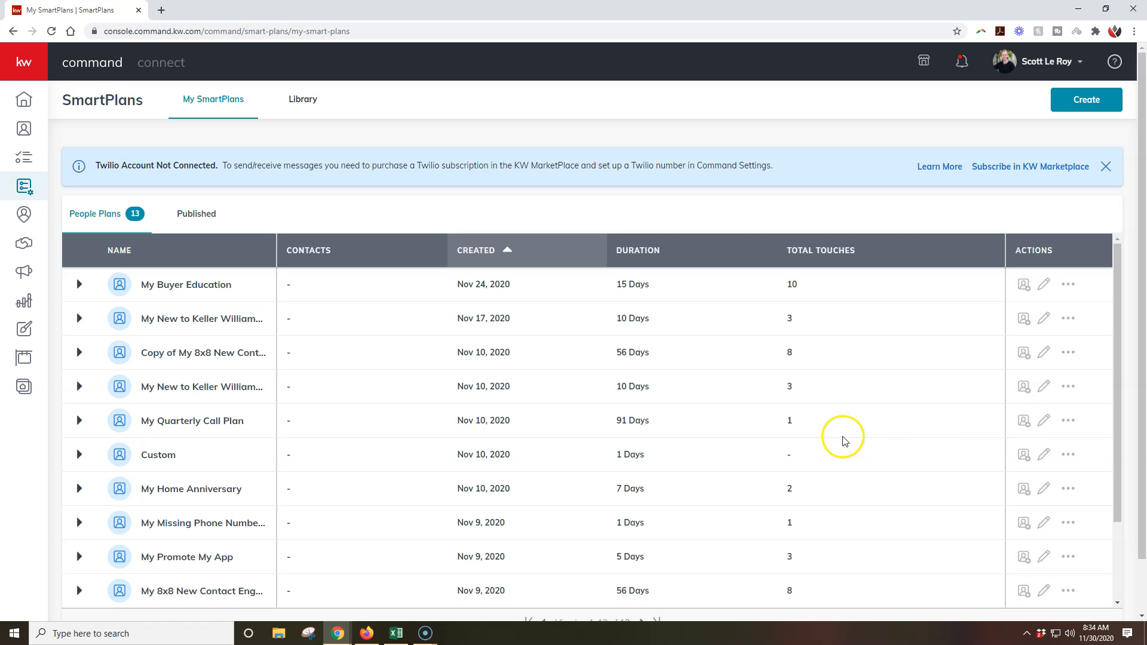
Step: Edit My Quarterly Call Plan to show its call, 90-day delay and restart steps
{"action": "left_click", "coordinate": [1043, 421]}
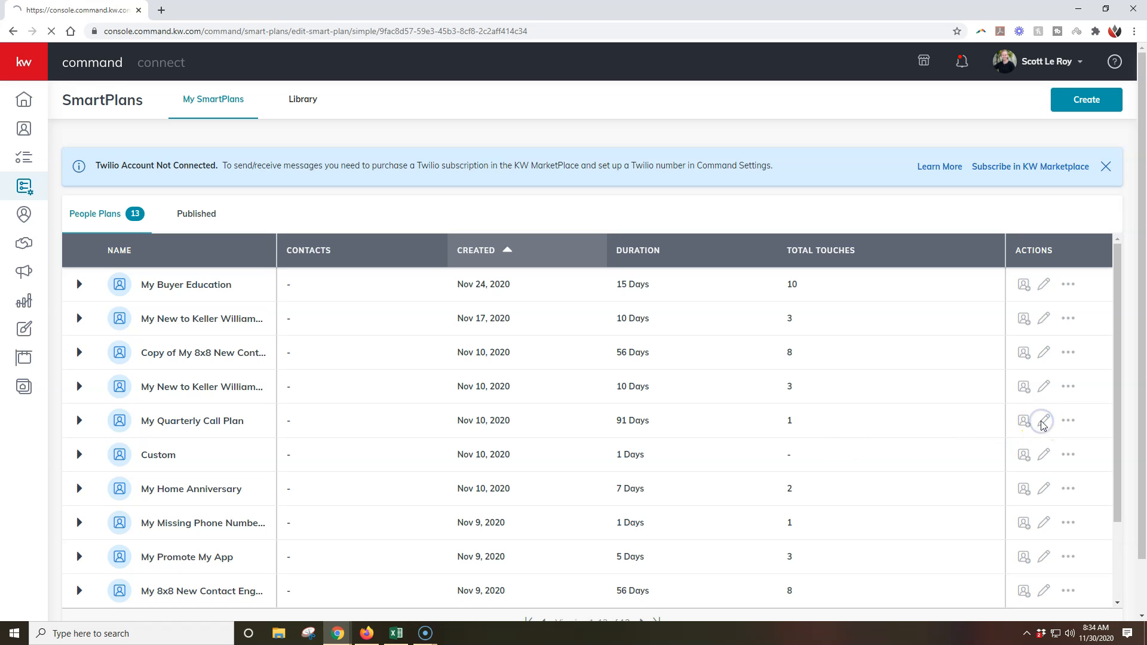
{"action": "left_click", "coordinate": [1044, 420]}
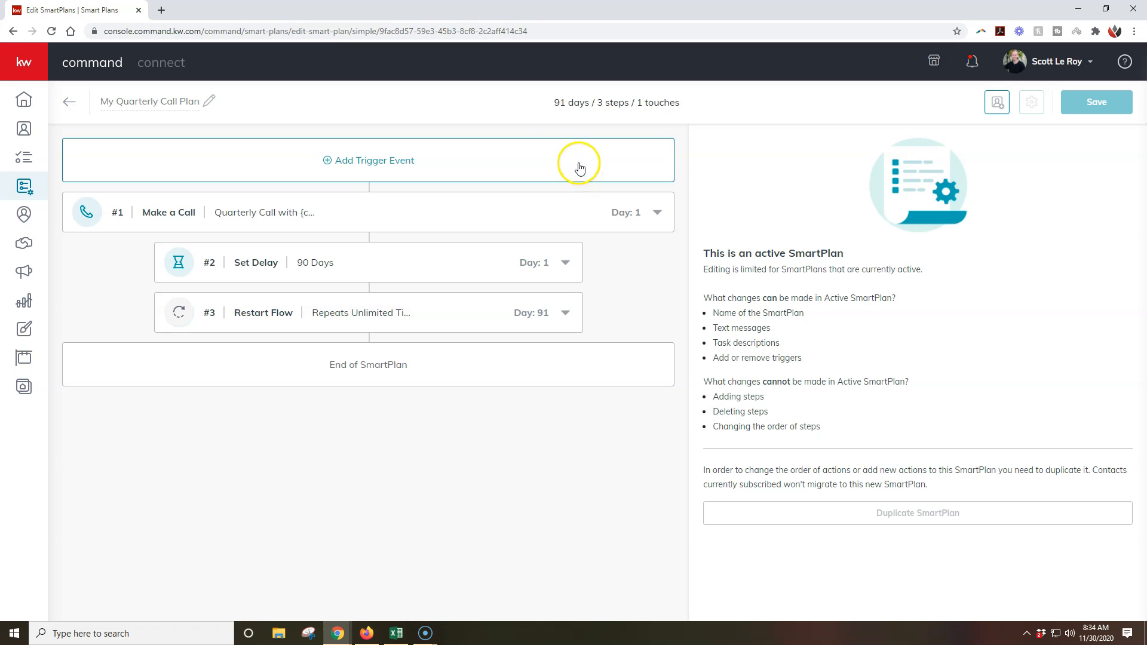
{"action": "mouse_move", "coordinate": [427, 176]}
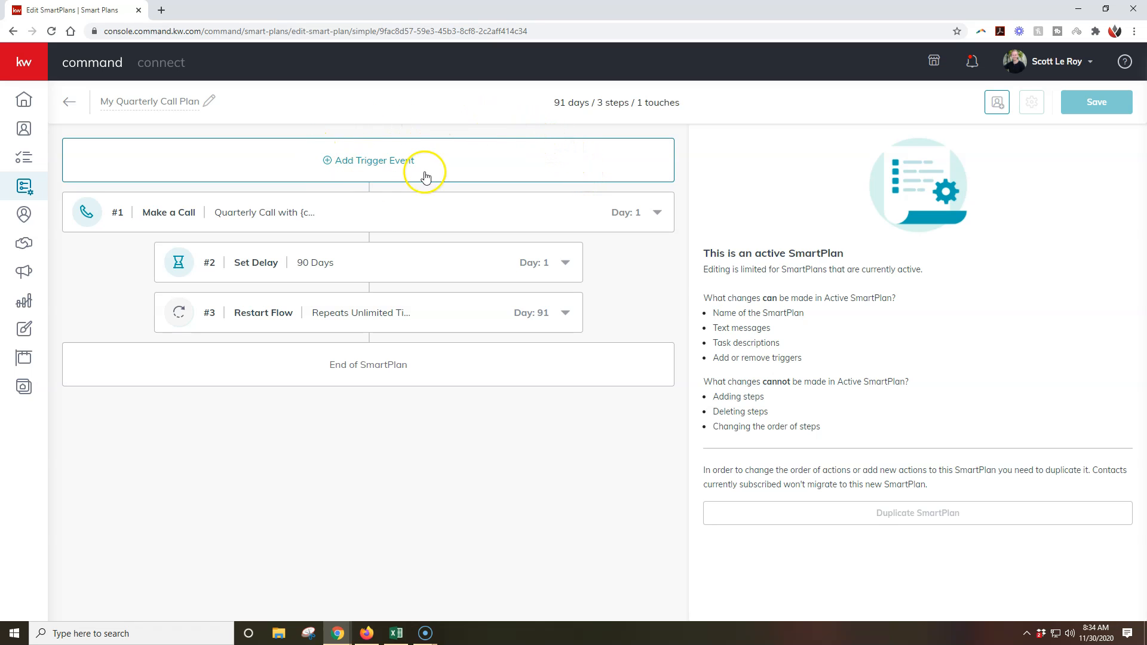
{"action": "mouse_move", "coordinate": [403, 169]}
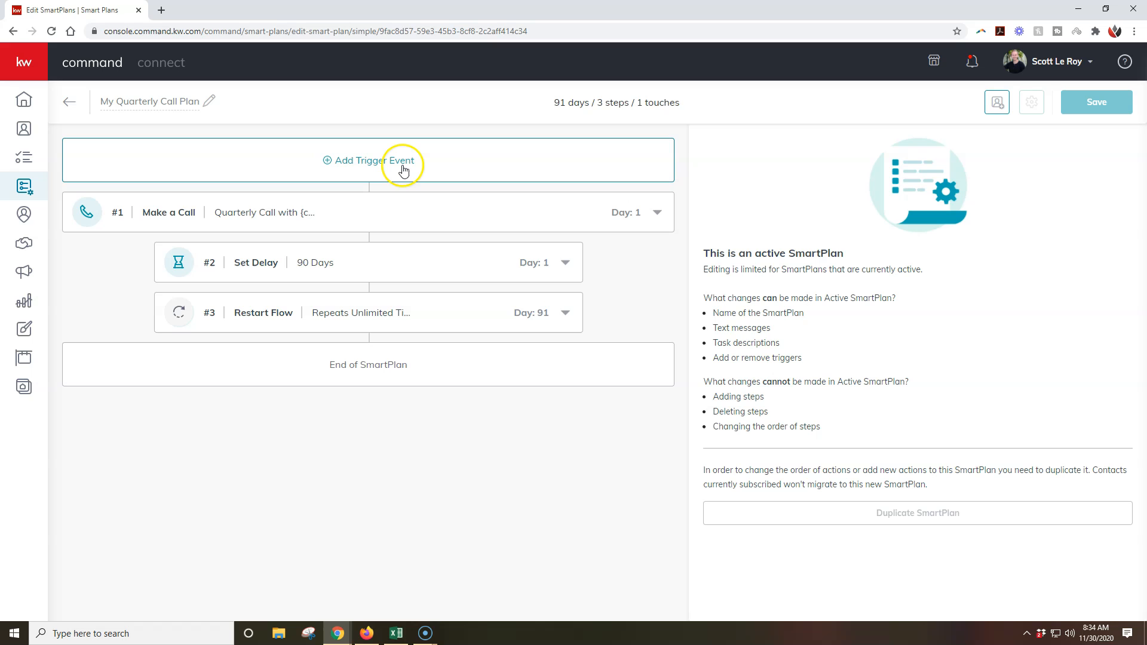
Step: Add a trigger event with category Contacts and event Contact Tag, and browse the tag list
{"action": "left_click", "coordinate": [368, 160]}
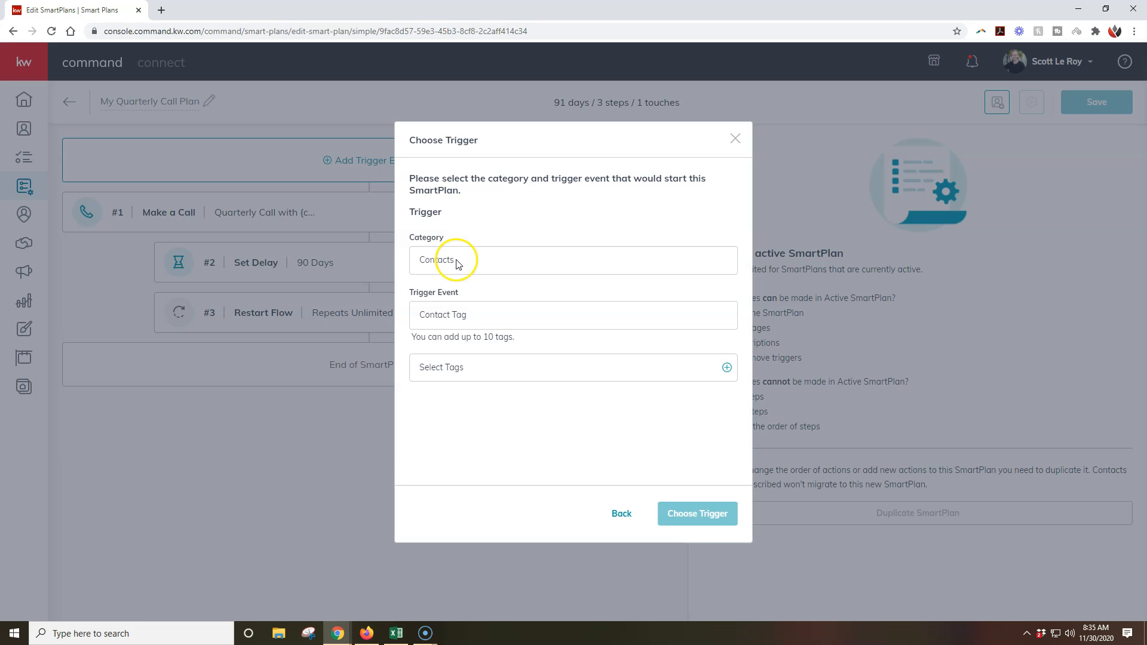
{"action": "left_click", "coordinate": [455, 260]}
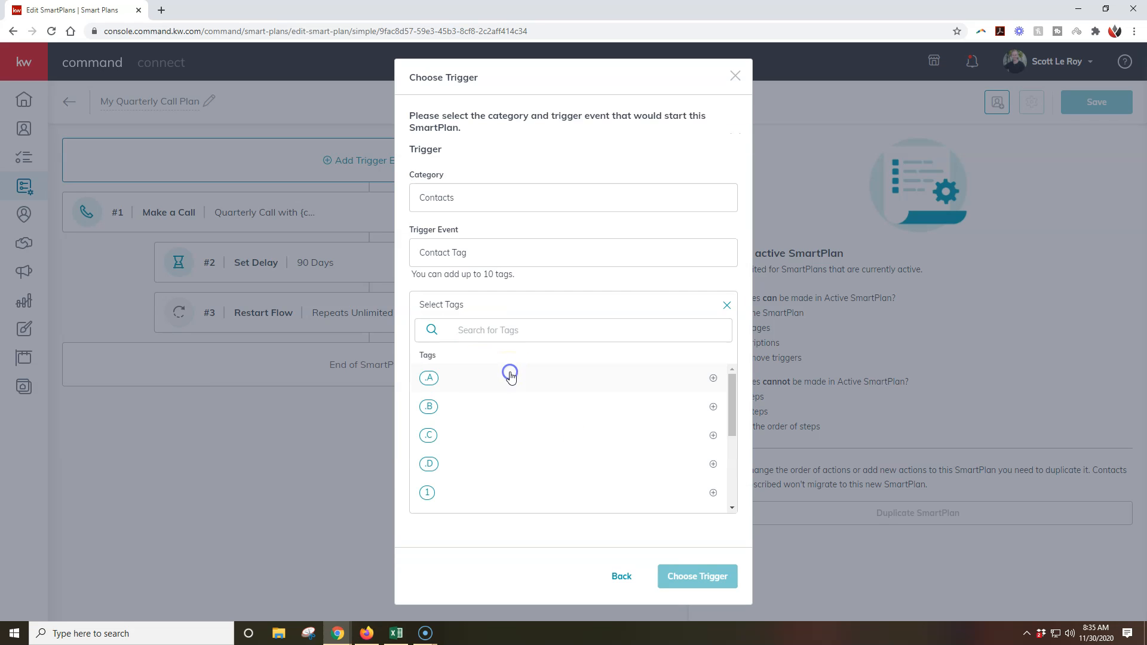
{"action": "mouse_move", "coordinate": [470, 317]}
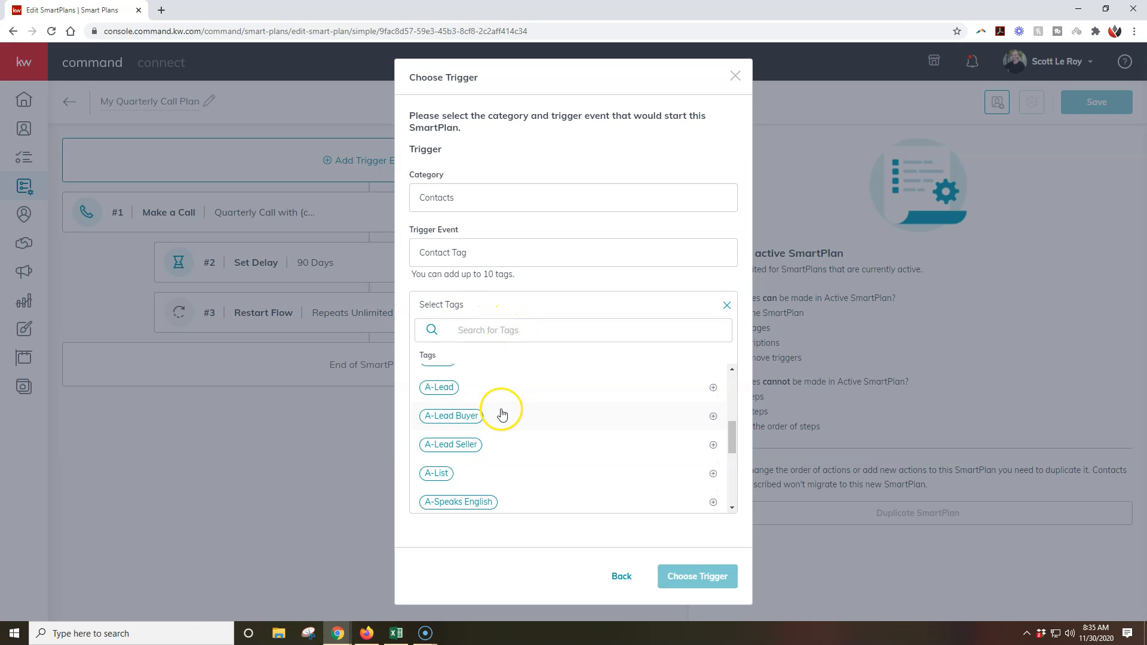
{"action": "scroll", "scroll_direction": "down", "scroll_amount": 3}
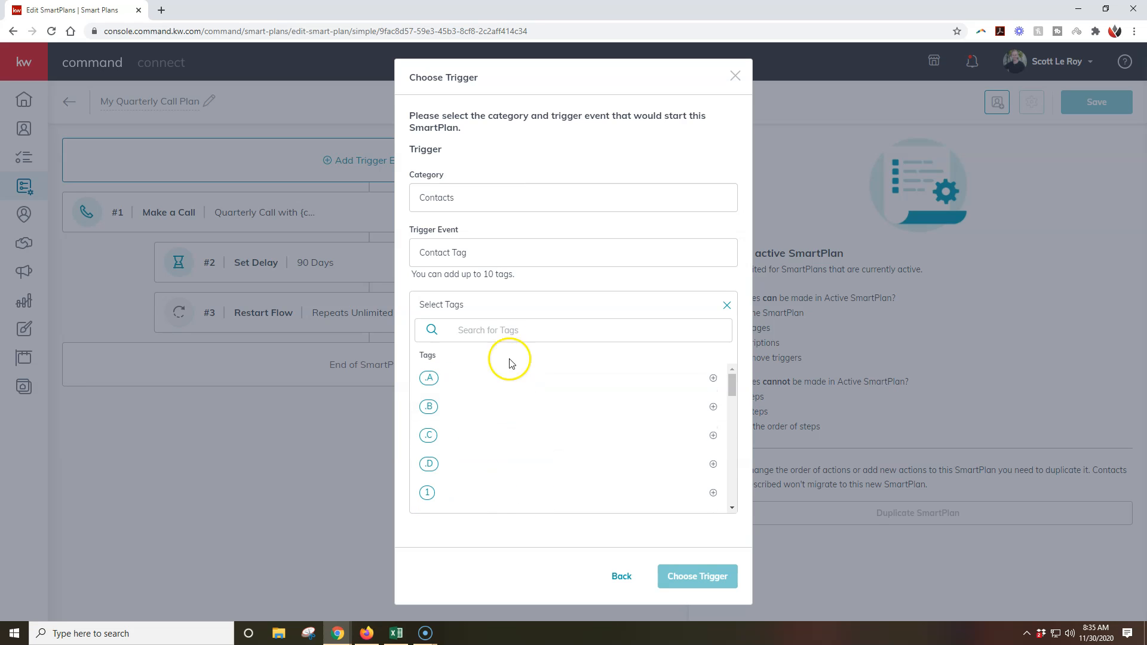
Step: Search tags for 'slm' and select the SLM tag for the trigger
{"action": "left_click", "coordinate": [589, 330]}
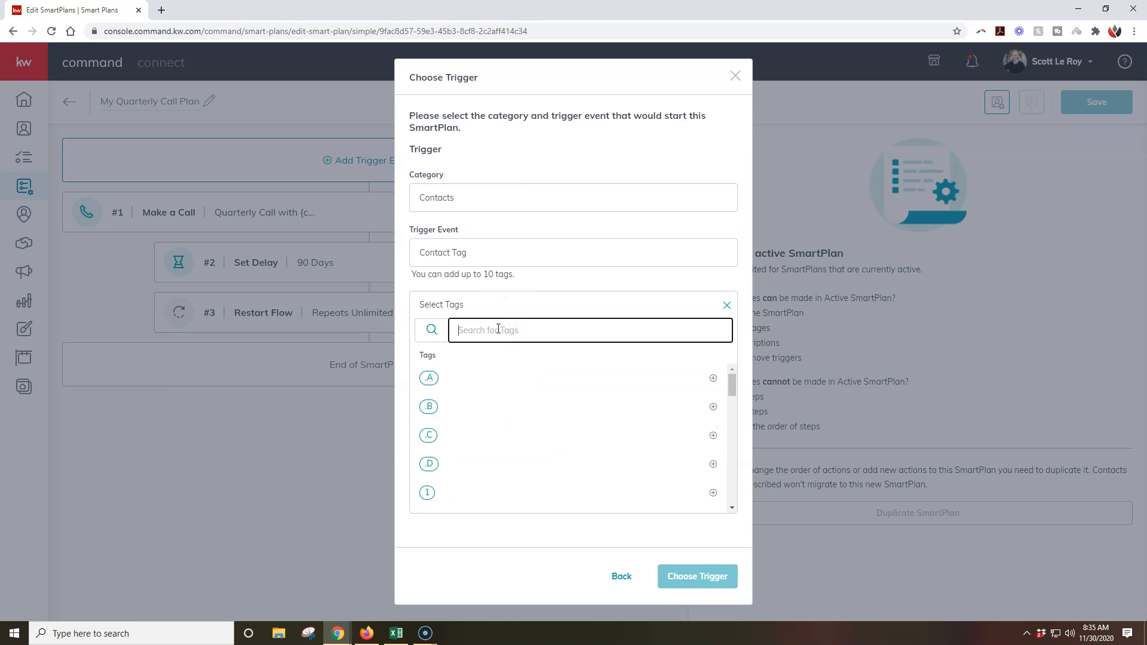
{"action": "type", "text": "slm"}
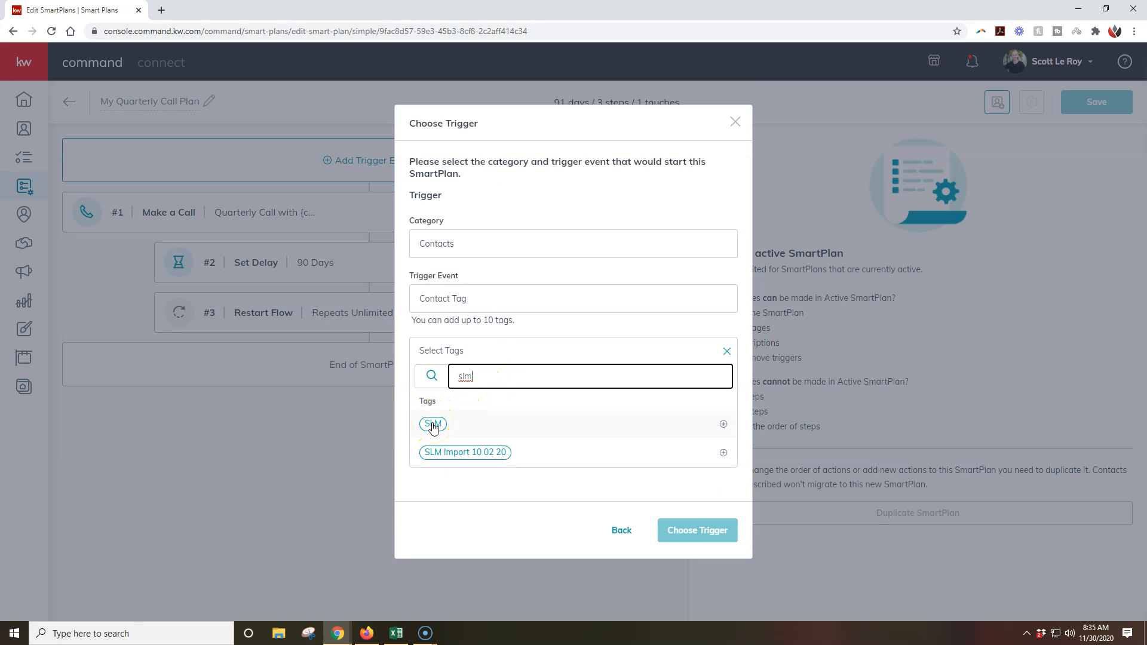
{"action": "left_click", "coordinate": [433, 424]}
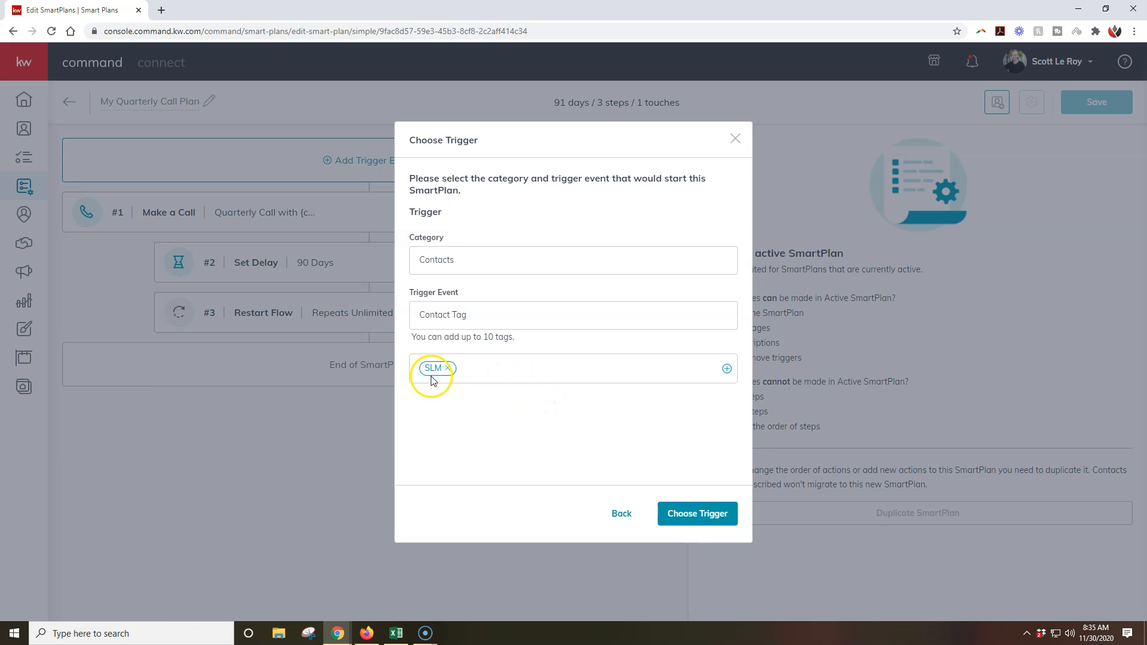
{"action": "mouse_move", "coordinate": [721, 532]}
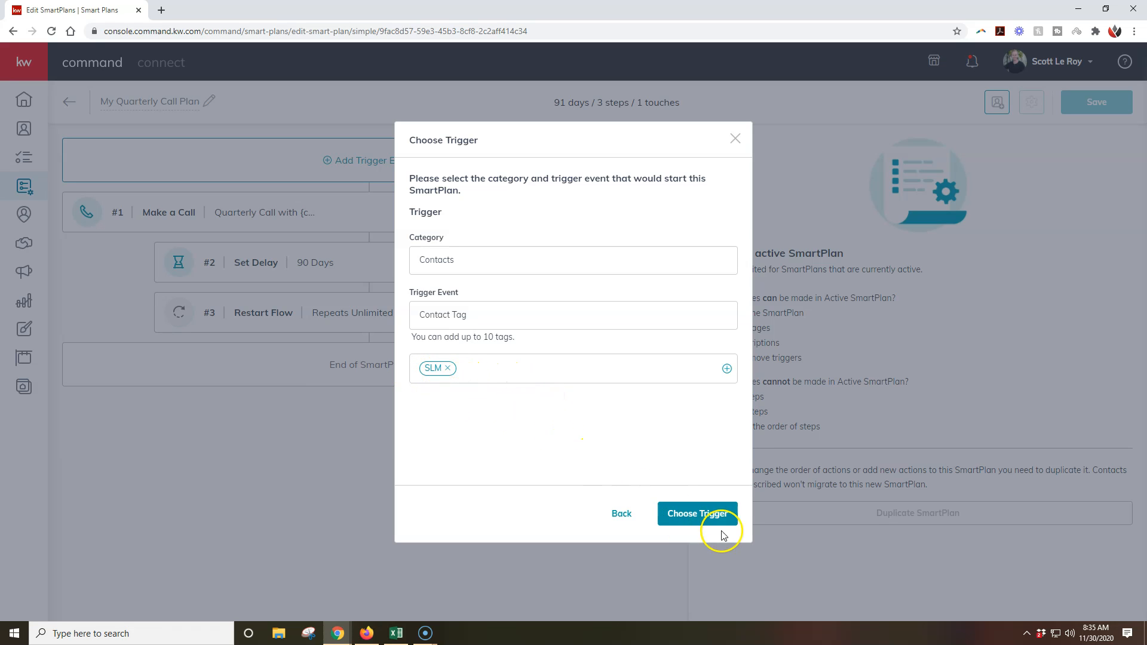
Step: Submit the SLM Contact Tag trigger to open the Confirm Trigger summary
{"action": "left_click", "coordinate": [696, 514]}
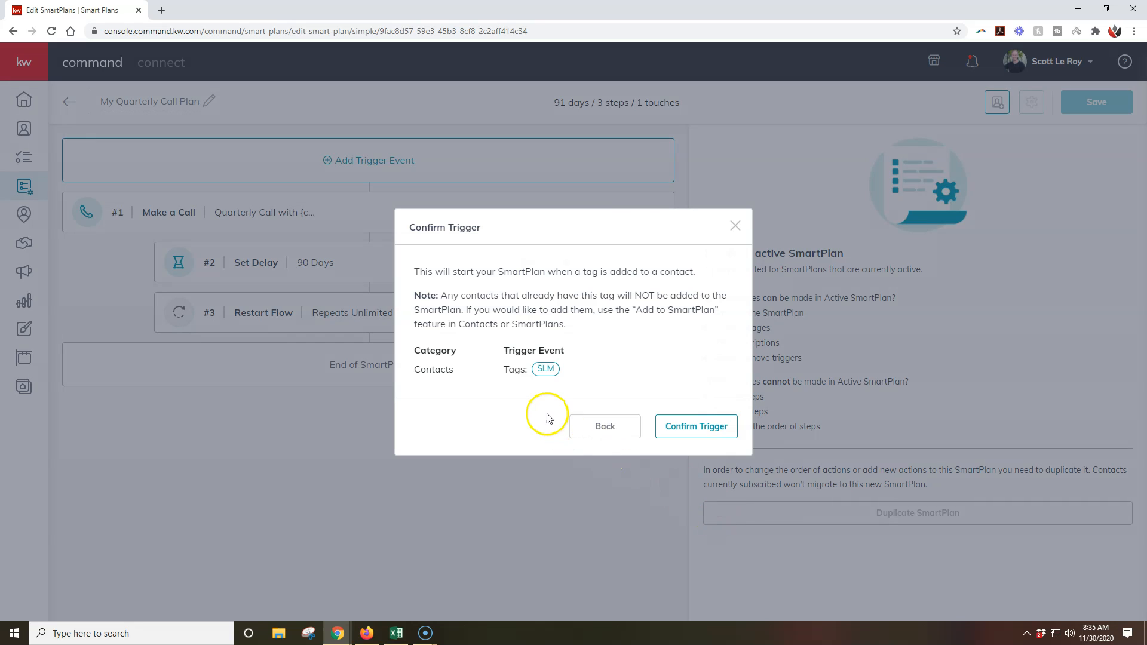
{"action": "mouse_move", "coordinate": [430, 290]}
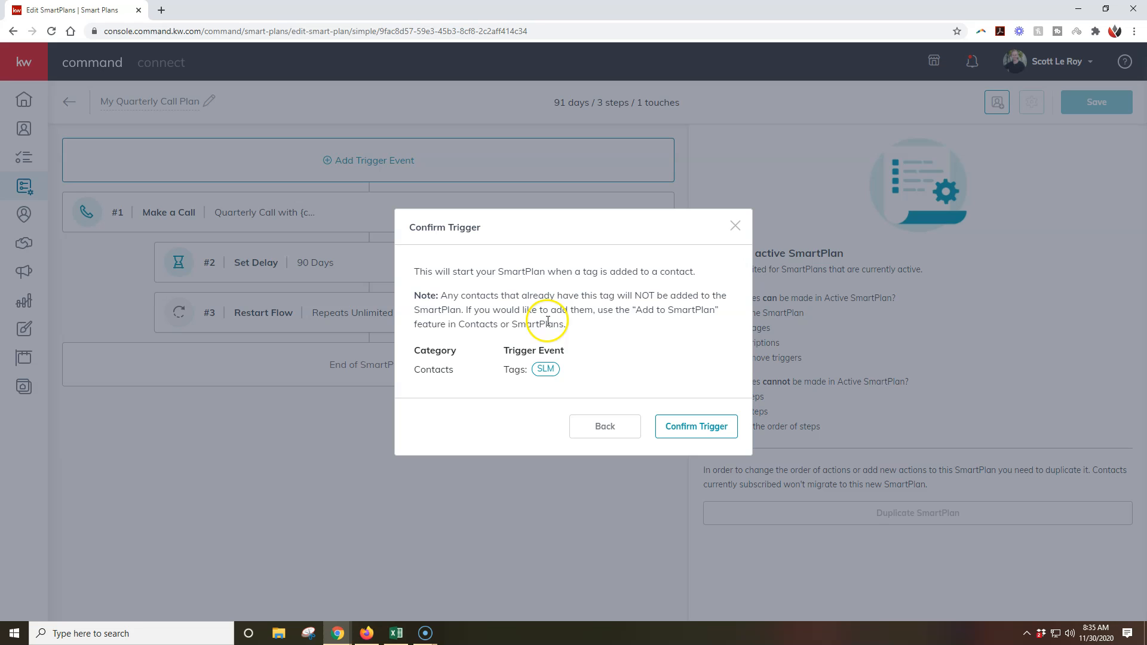
{"action": "mouse_move", "coordinate": [568, 340]}
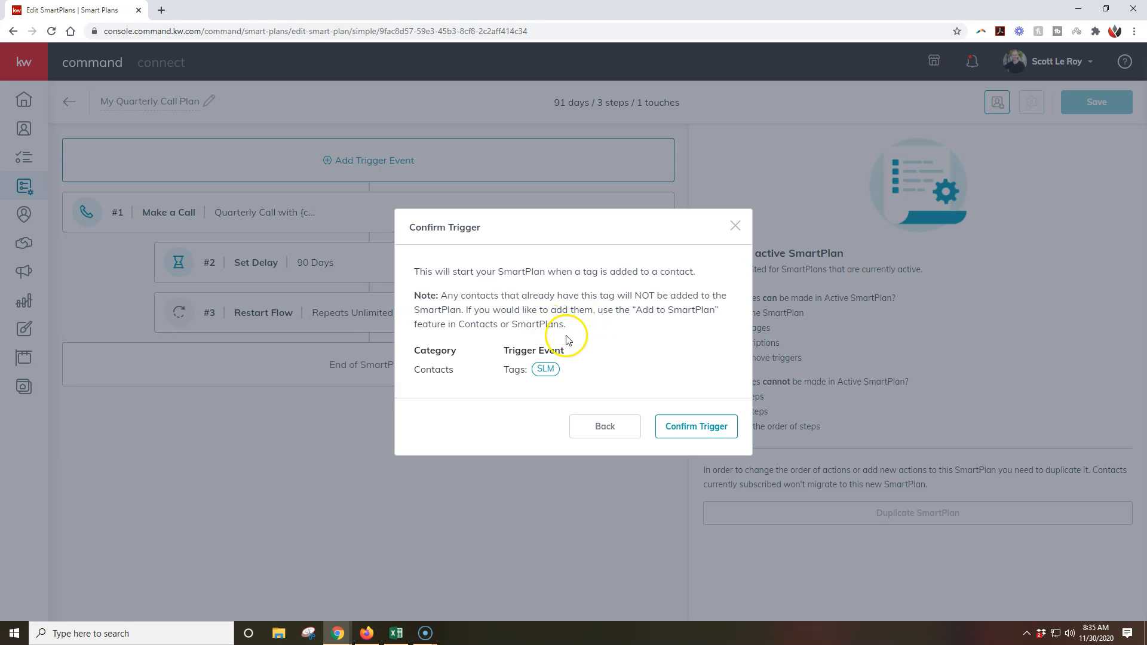
{"action": "mouse_move", "coordinate": [521, 361]}
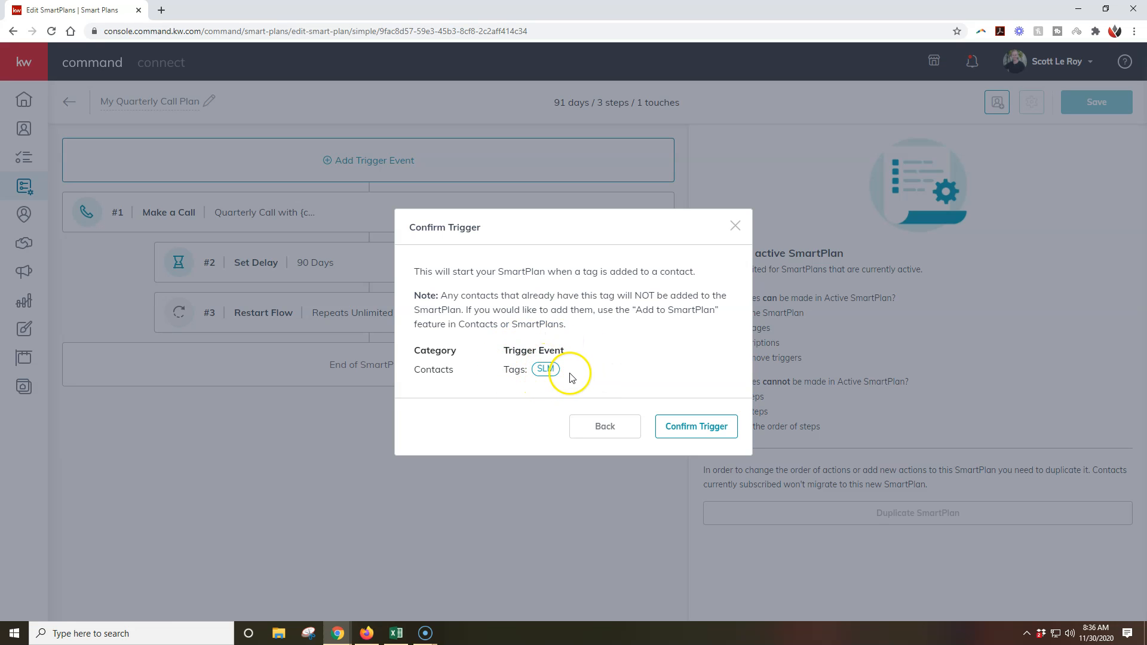
Step: Confirm the Contacts trigger with the SLM tag
{"action": "left_click", "coordinate": [695, 425]}
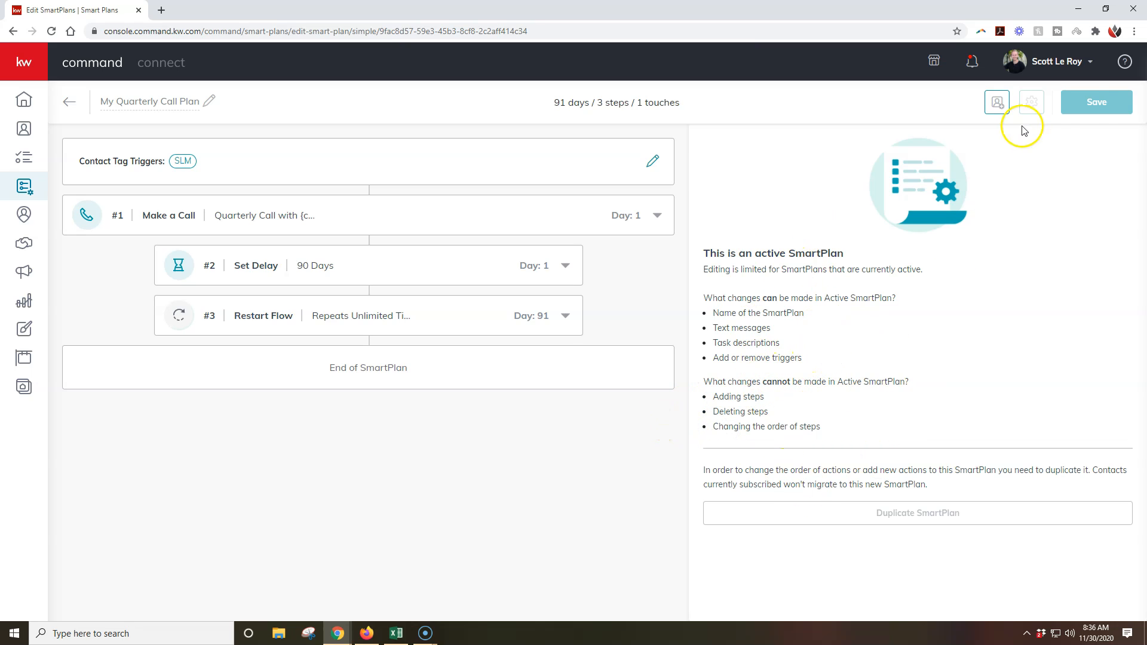
{"action": "mouse_move", "coordinate": [708, 291]}
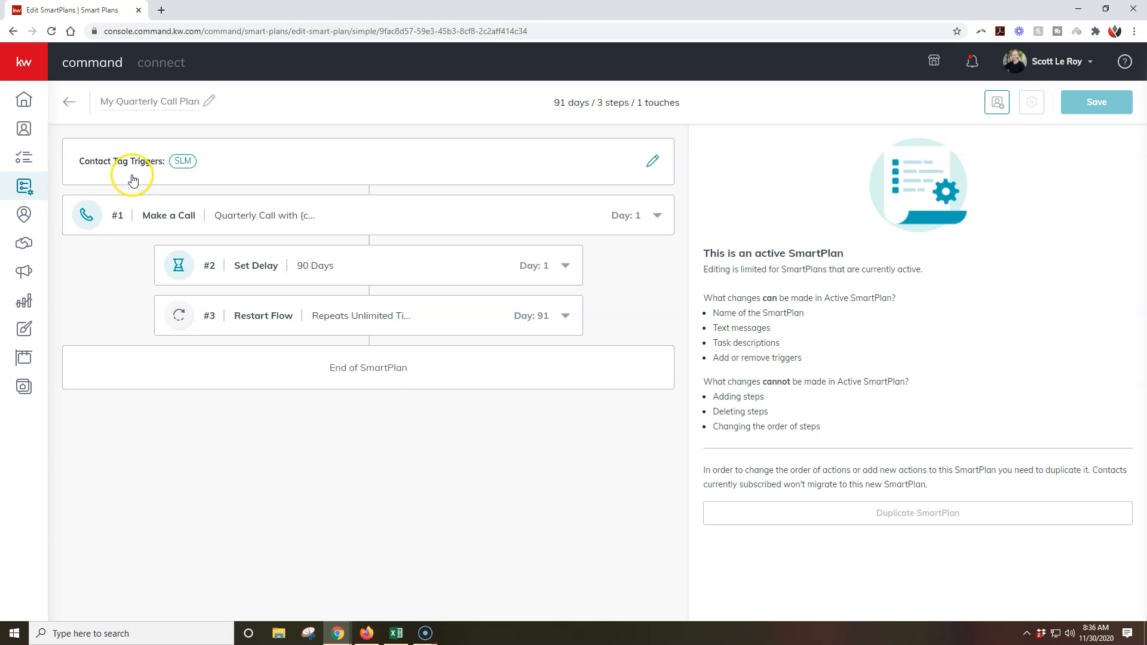
{"action": "mouse_move", "coordinate": [244, 179]}
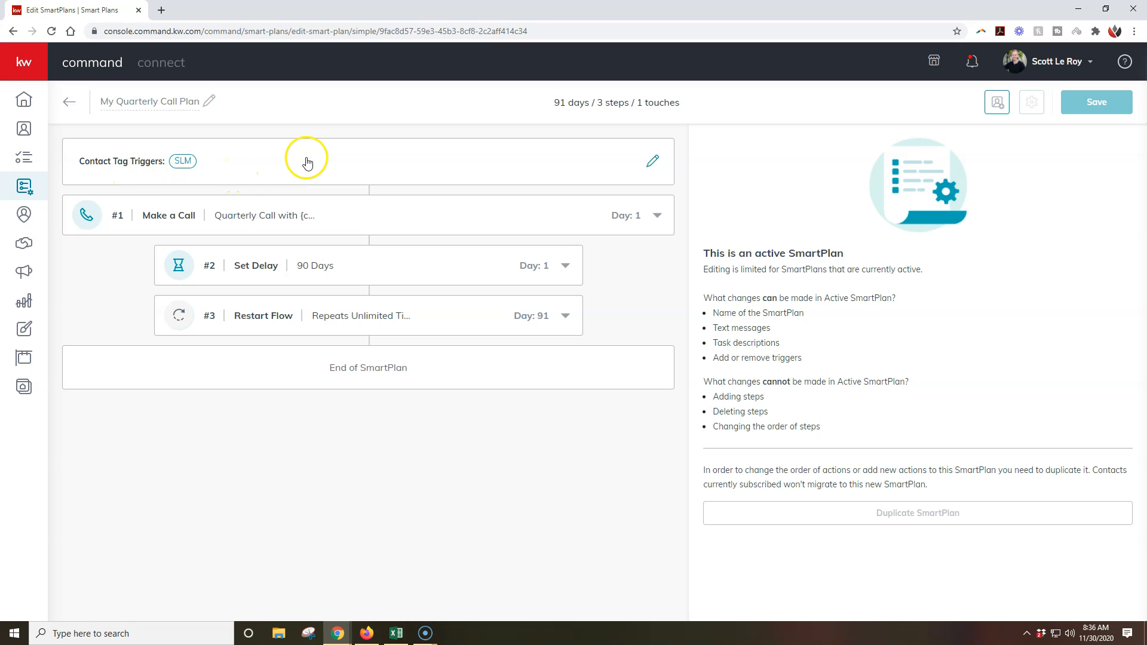
{"action": "mouse_move", "coordinate": [312, 159]}
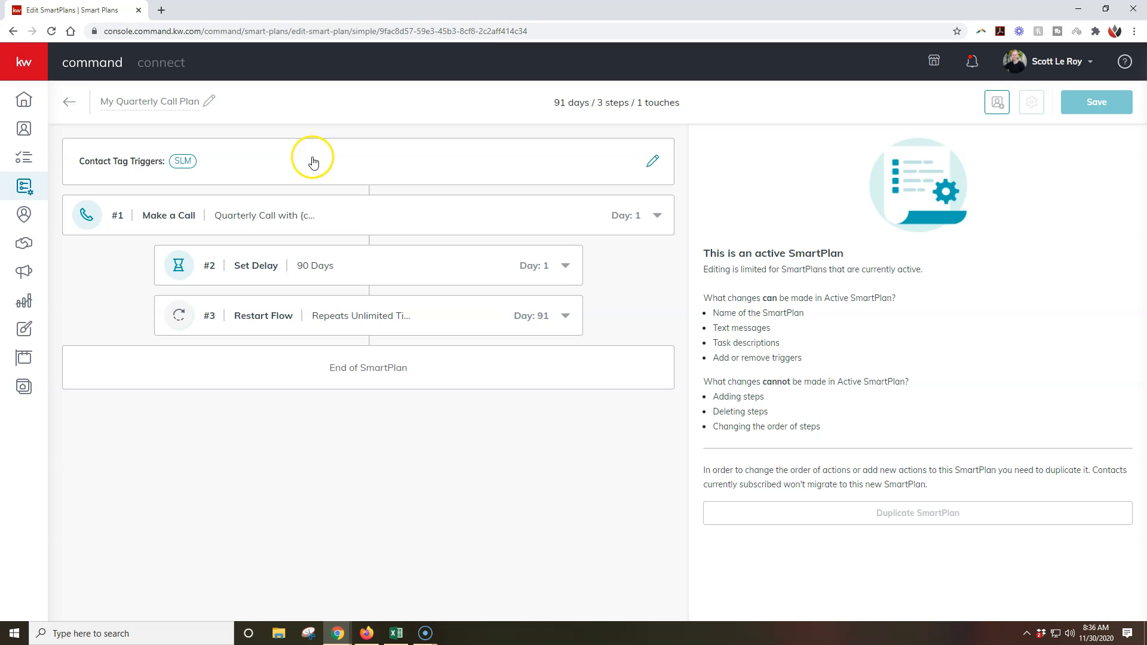